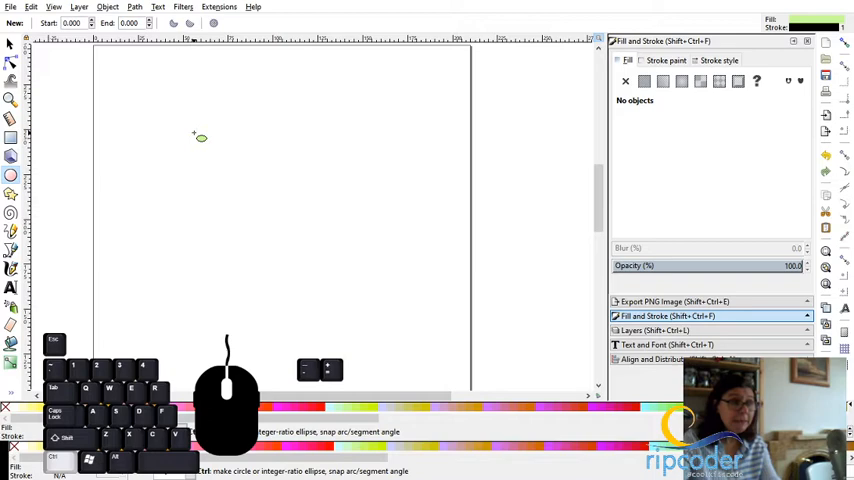
Drag out a circle on the empty page with the Circle/Ellipse tool
drag(195, 137, 340, 275)
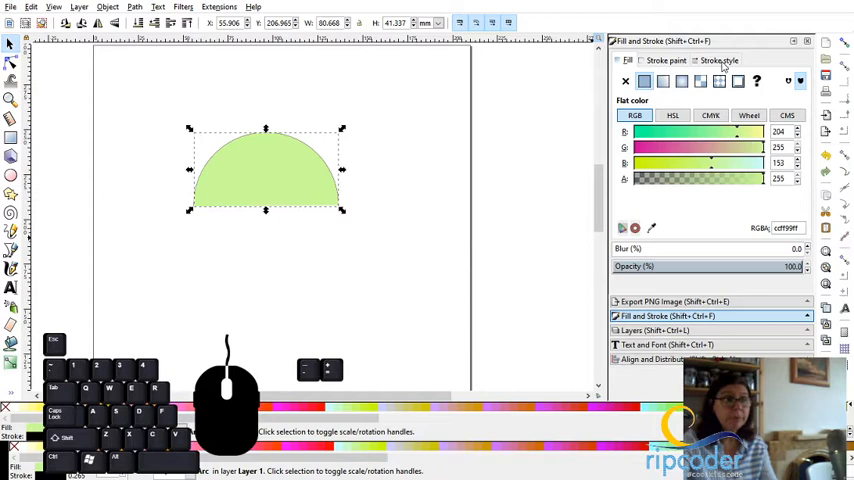
Give the arc's outline a different line-end cap style in the stroke style settings
click(730, 62)
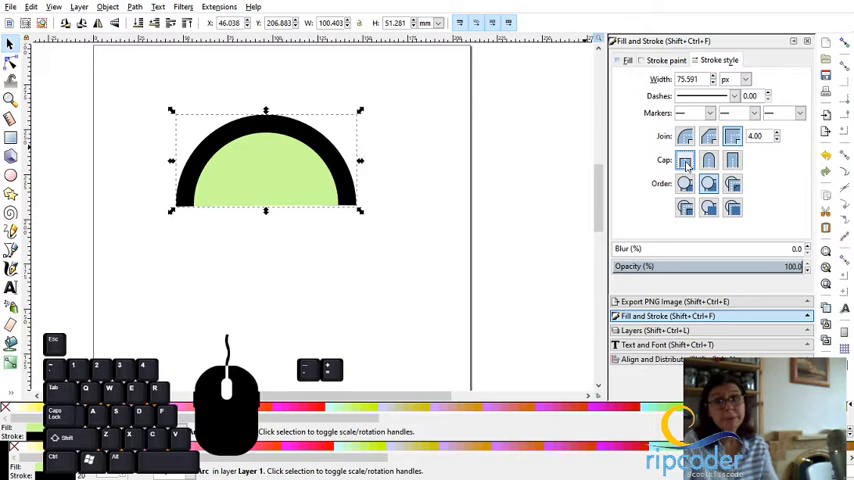
click(708, 160)
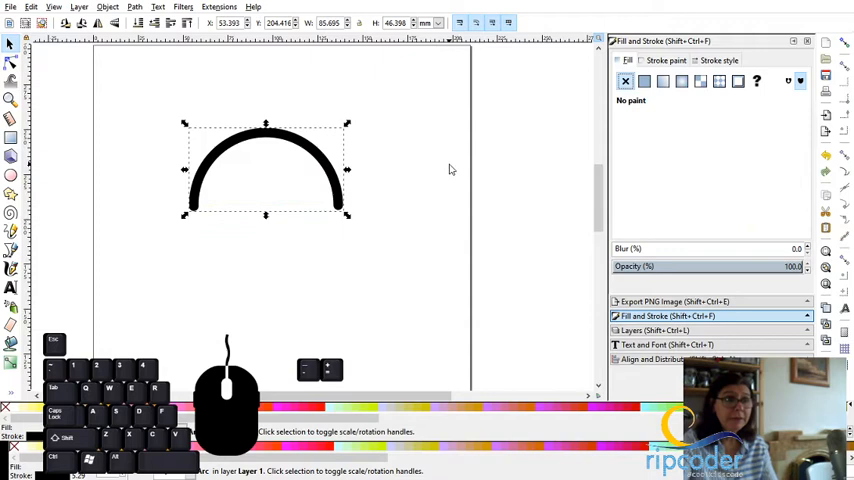
Set the arc's fill to none, leaving only the thick black stroke
click(668, 59)
text(4b0082ff)
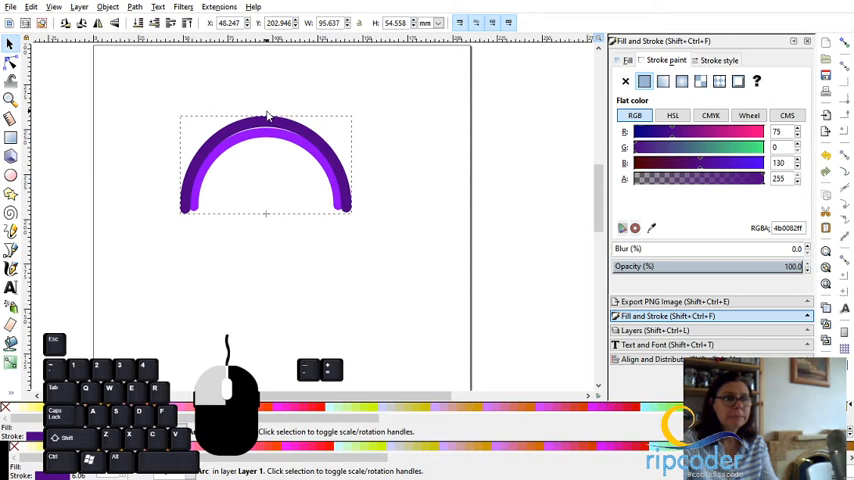
Select the outer violet arc
click(265, 165)
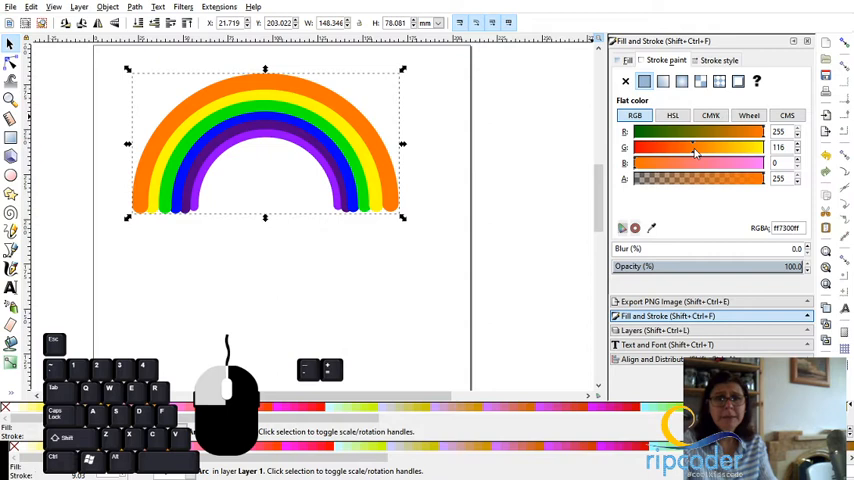
Drag a stroke colour slider to turn the outer arc orange
drag(695, 147, 700, 147)
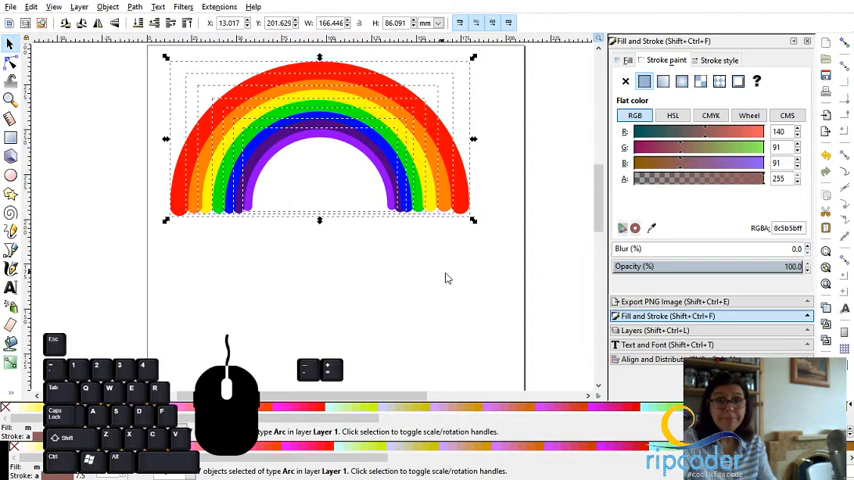
Deselect the rainbow arcs, adjust an alignment control, and click back on the rainbow
click(660, 359)
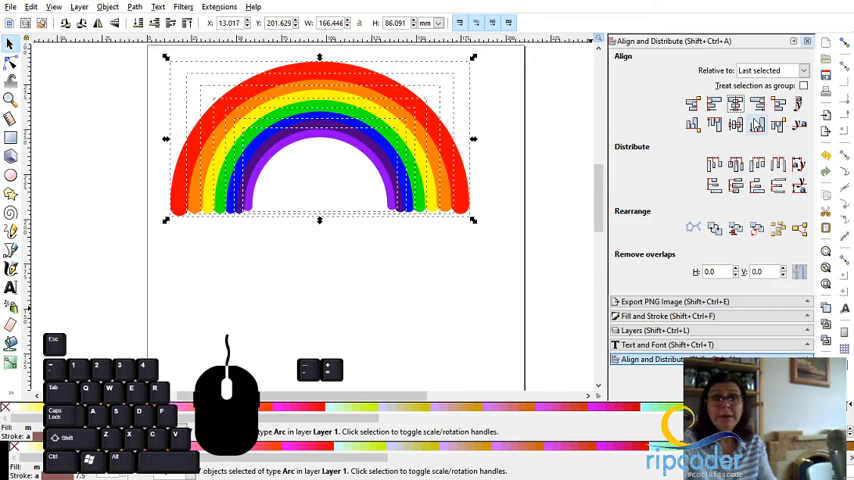
click(732, 124)
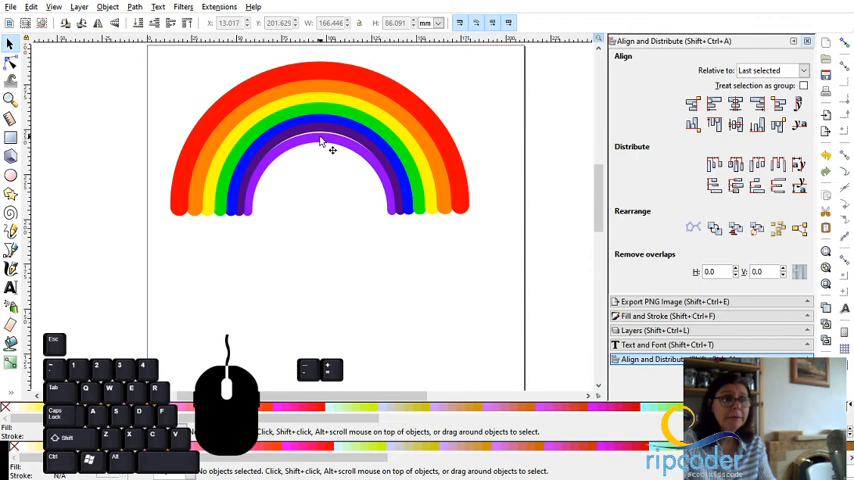
click(320, 145)
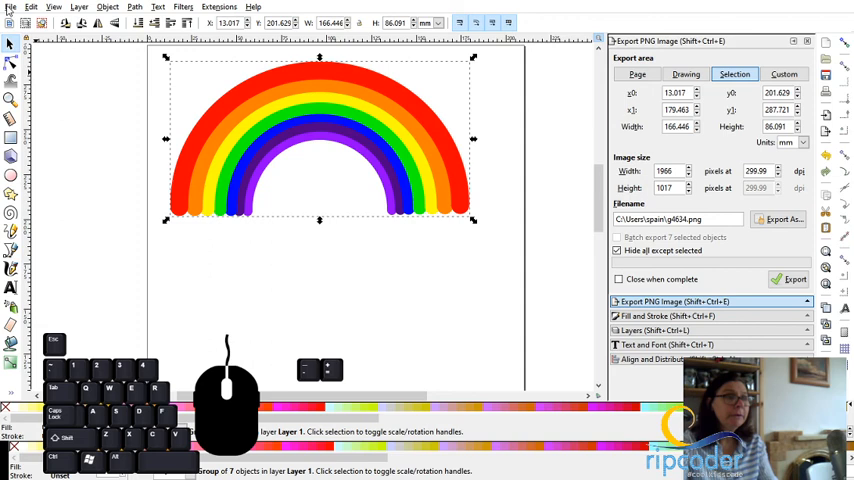
mouse_move(223, 308)
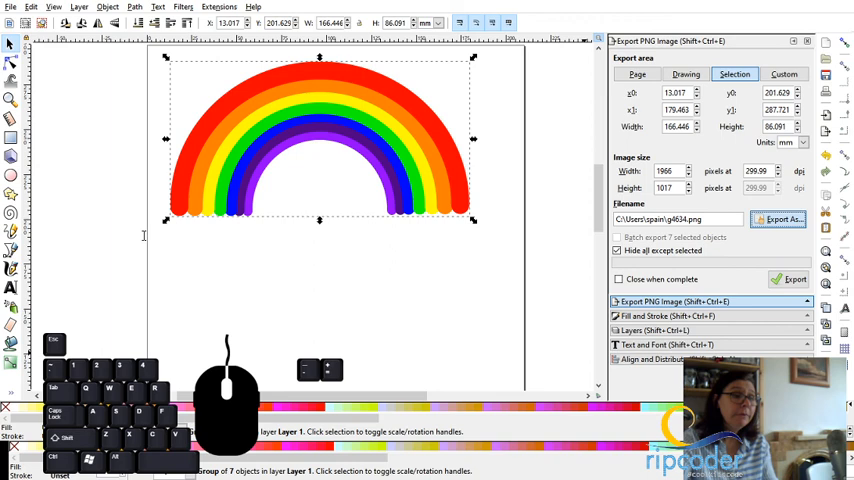
mouse_move(336, 288)
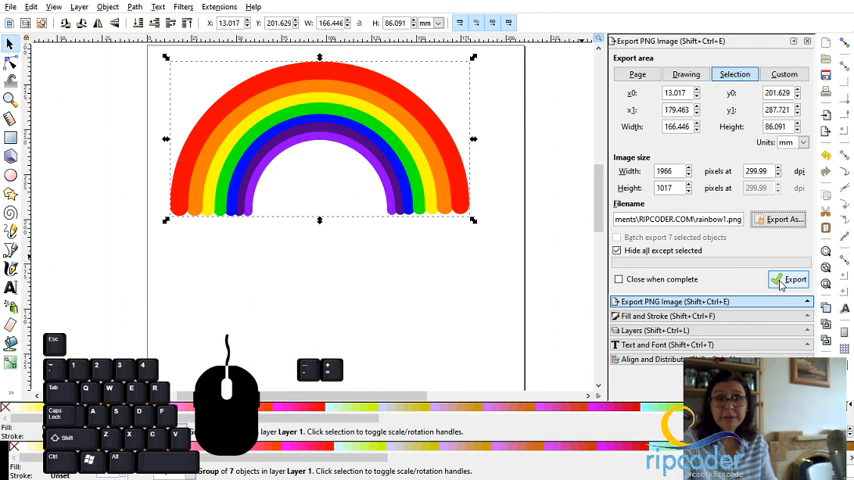
Export the grouped rainbow as rainbow1.png into Documents\RIPCODER.COM
click(790, 279)
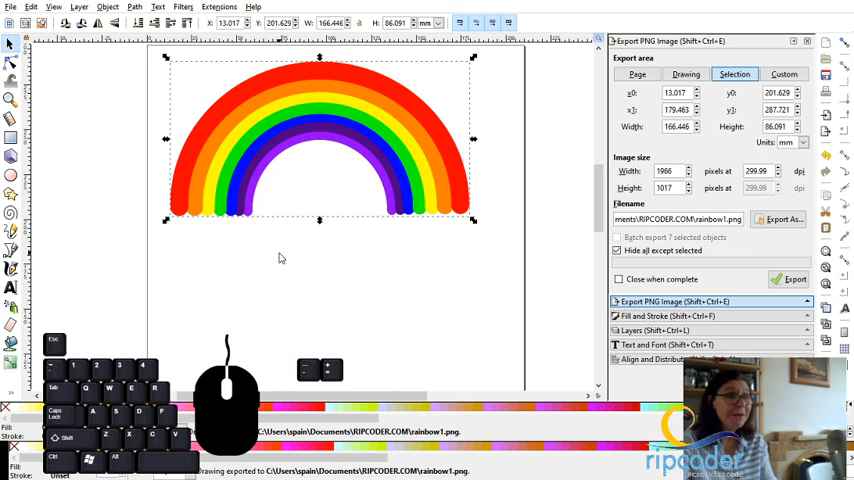